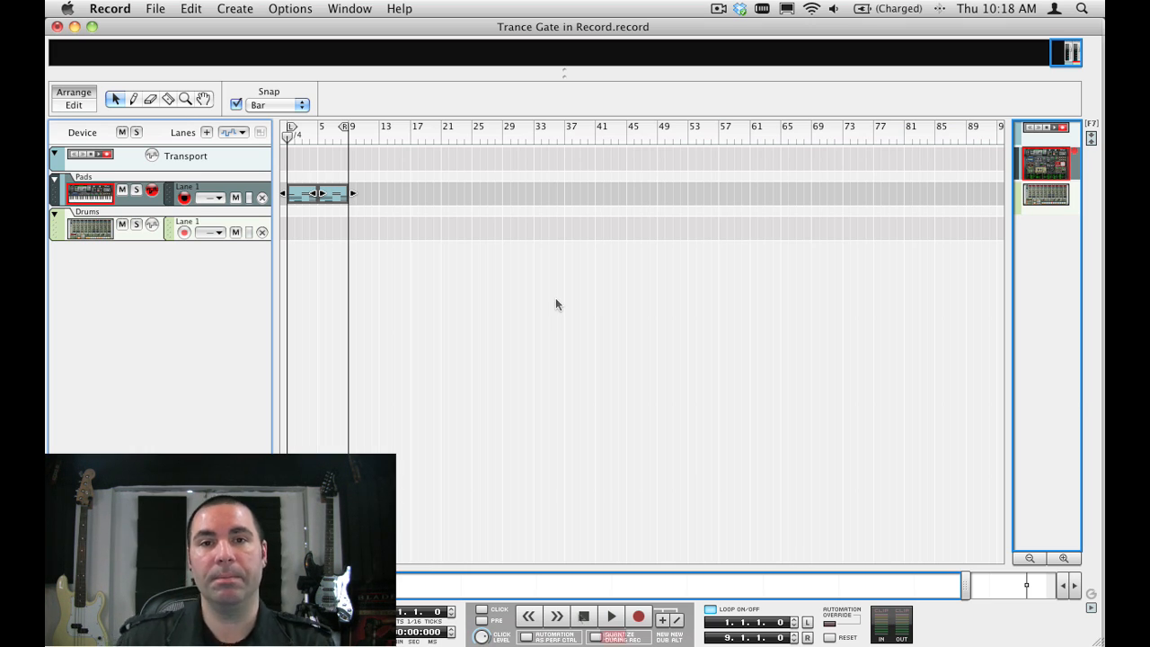
# - Start playback and cable the Drums output into the Pads channel's Dynamics Sidechain Input on the rack's back
pyautogui.click(611, 616)
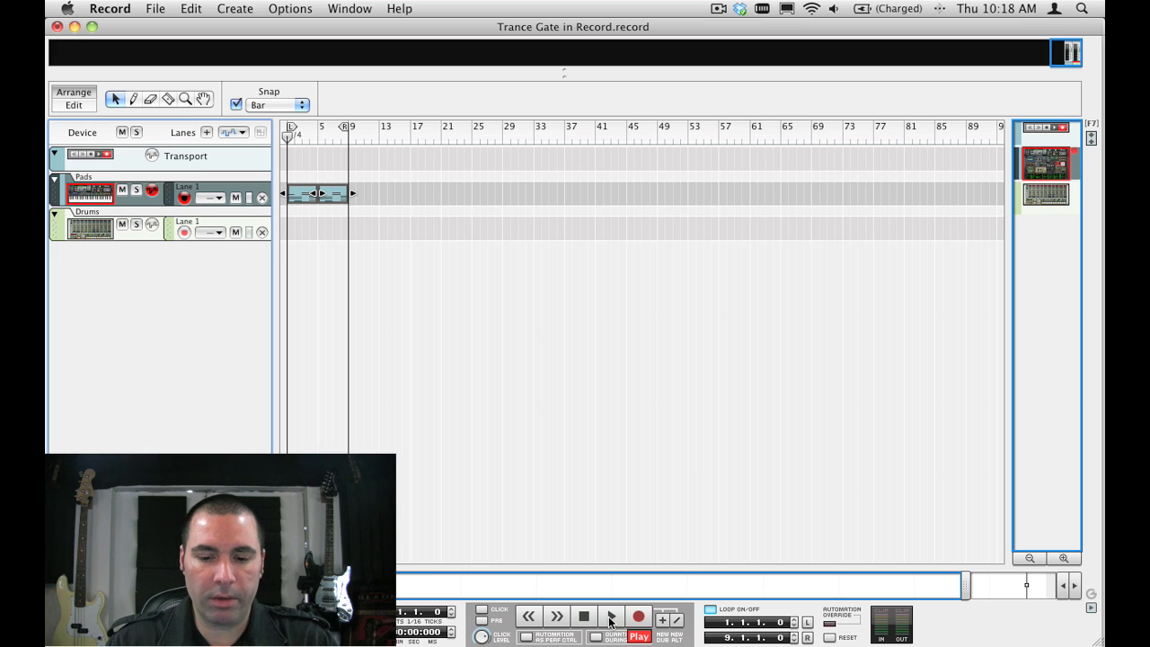
pyautogui.click(611, 616)
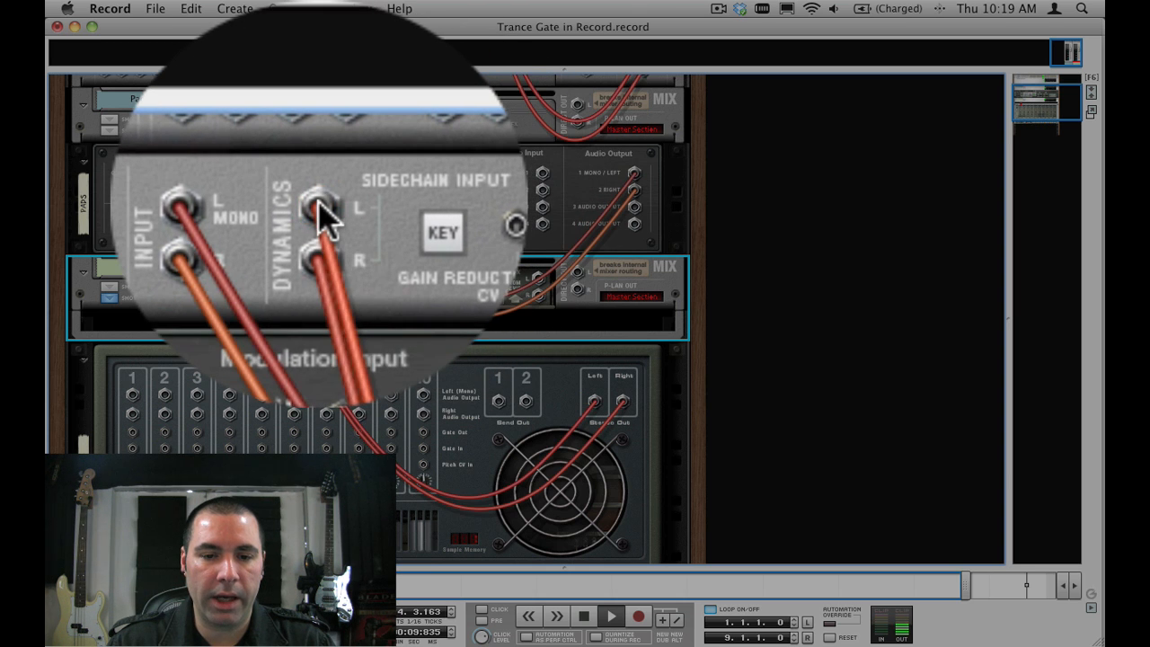
pyautogui.click(314, 201)
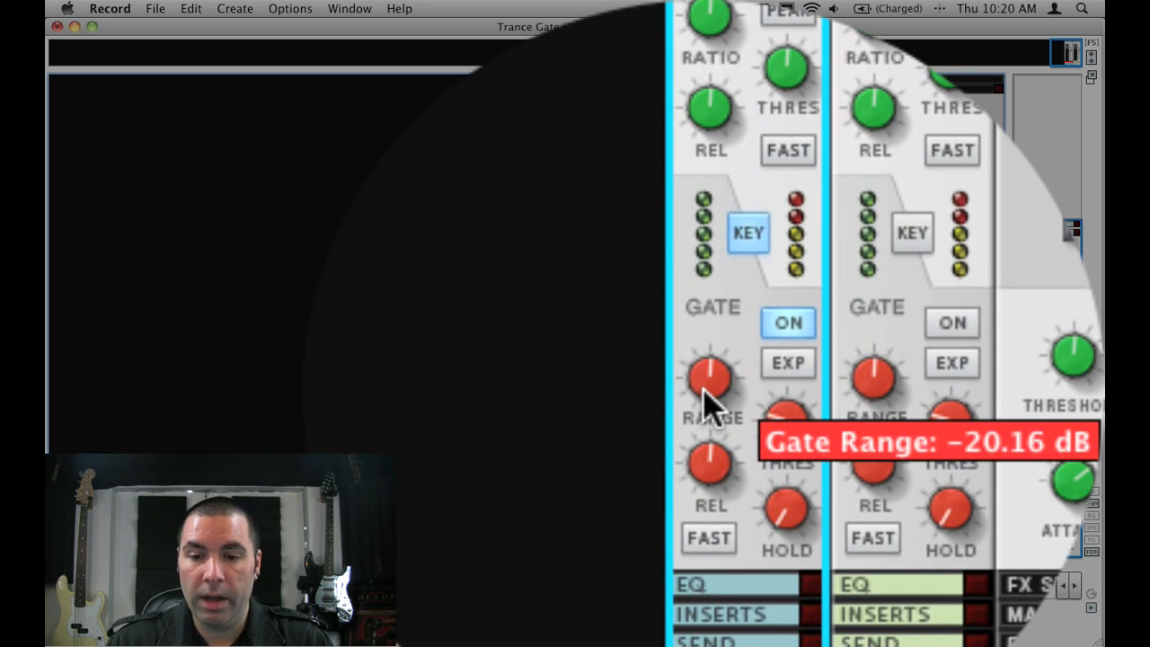
# - Set the Pads gate range to about -20 dB and raise its release to about 157 ms
pyautogui.moveTo(709, 386); pyautogui.dragTo(709, 422)
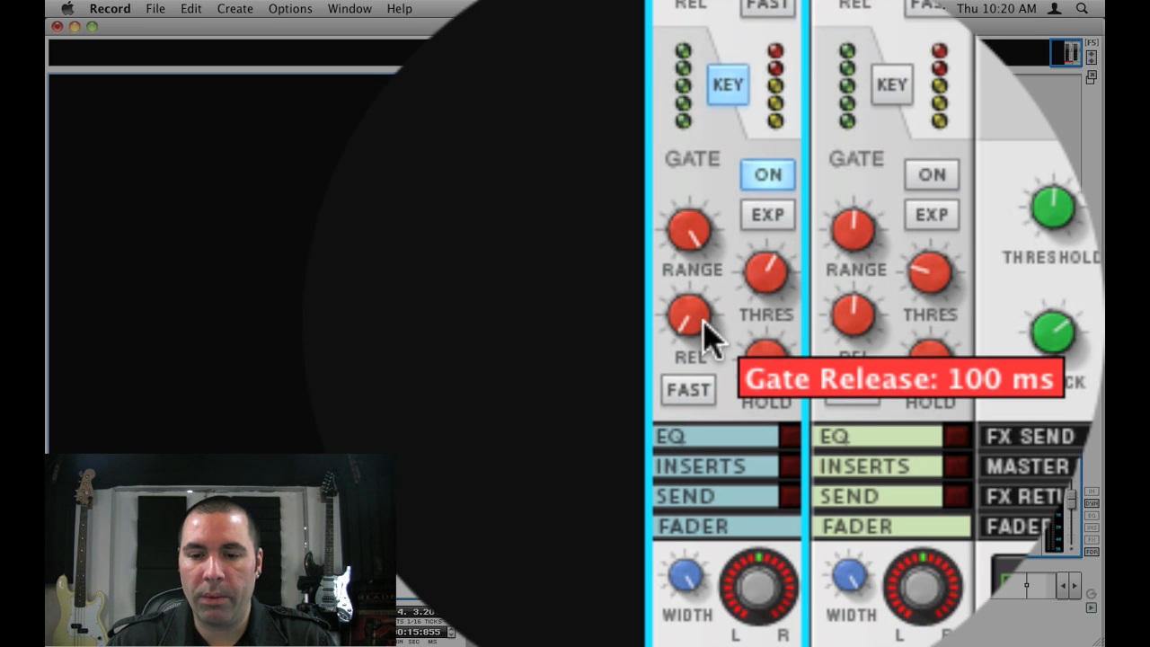
pyautogui.moveTo(692, 327); pyautogui.dragTo(696, 333)
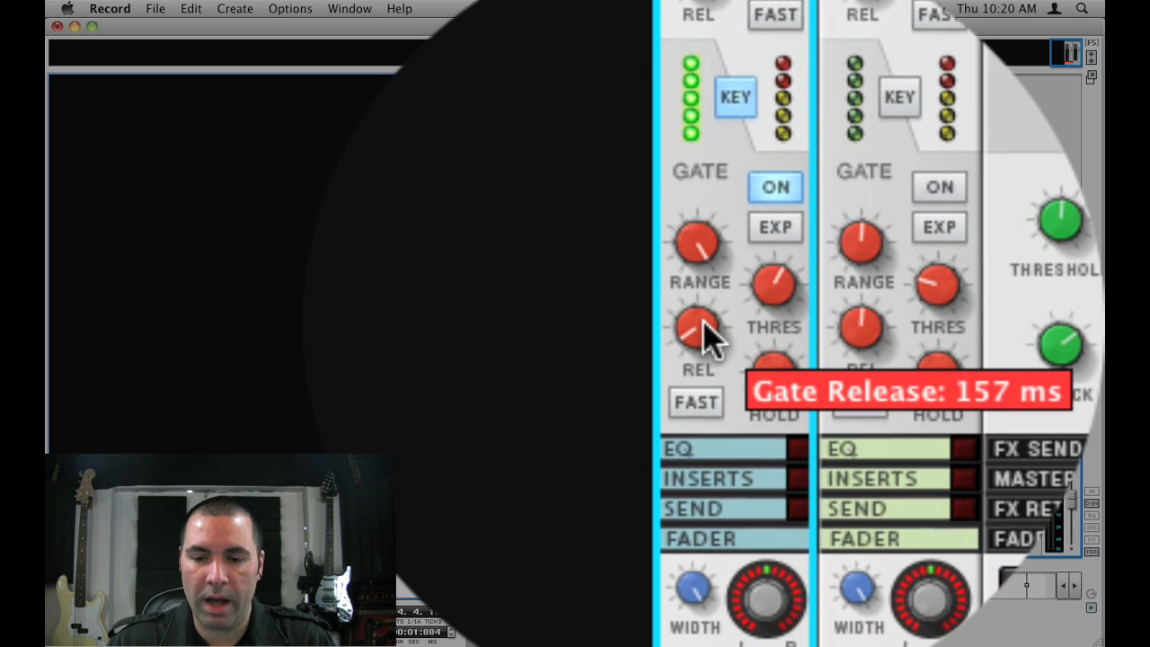
pyautogui.moveTo(699, 333); pyautogui.dragTo(699, 320)
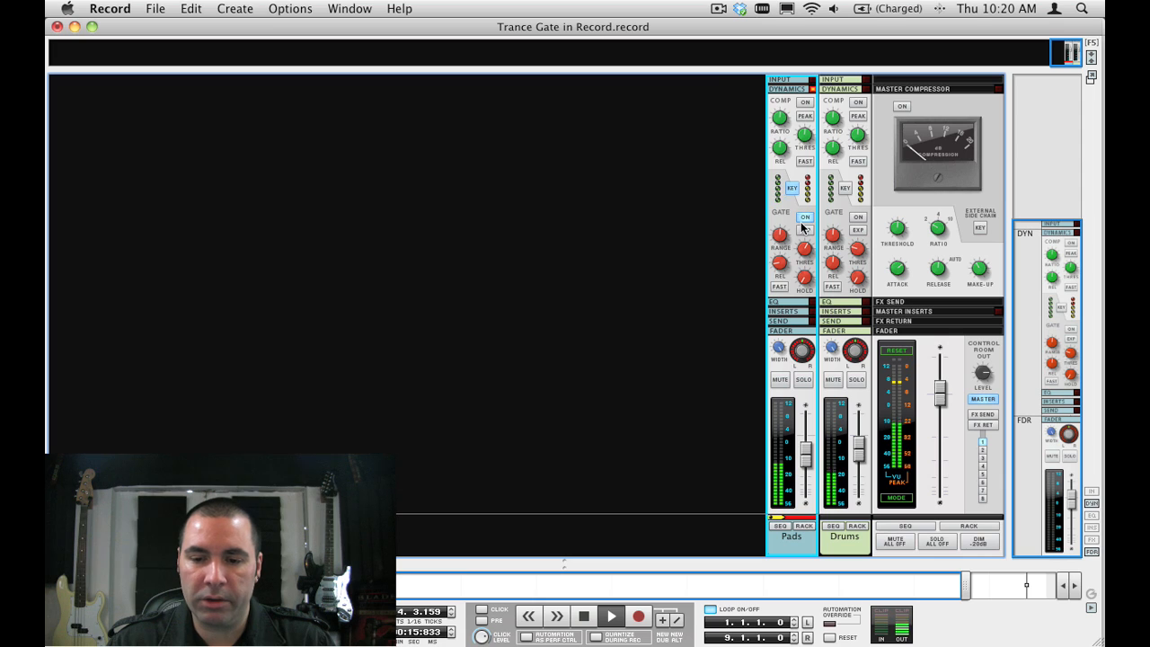
pyautogui.click(805, 216)
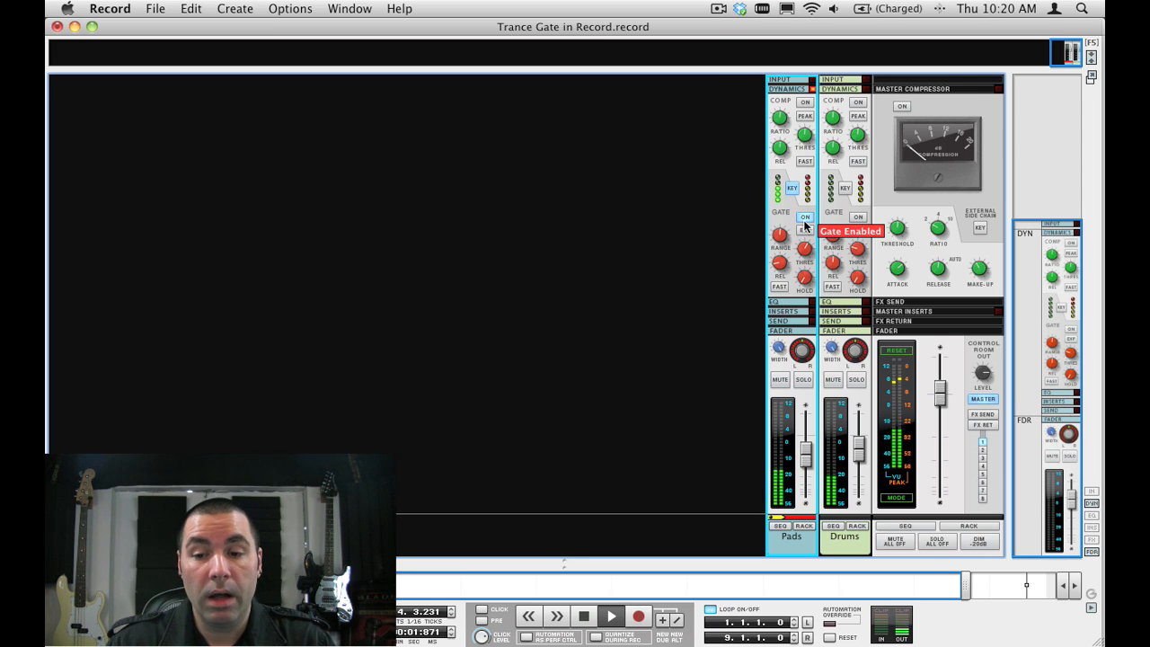
pyautogui.click(804, 216)
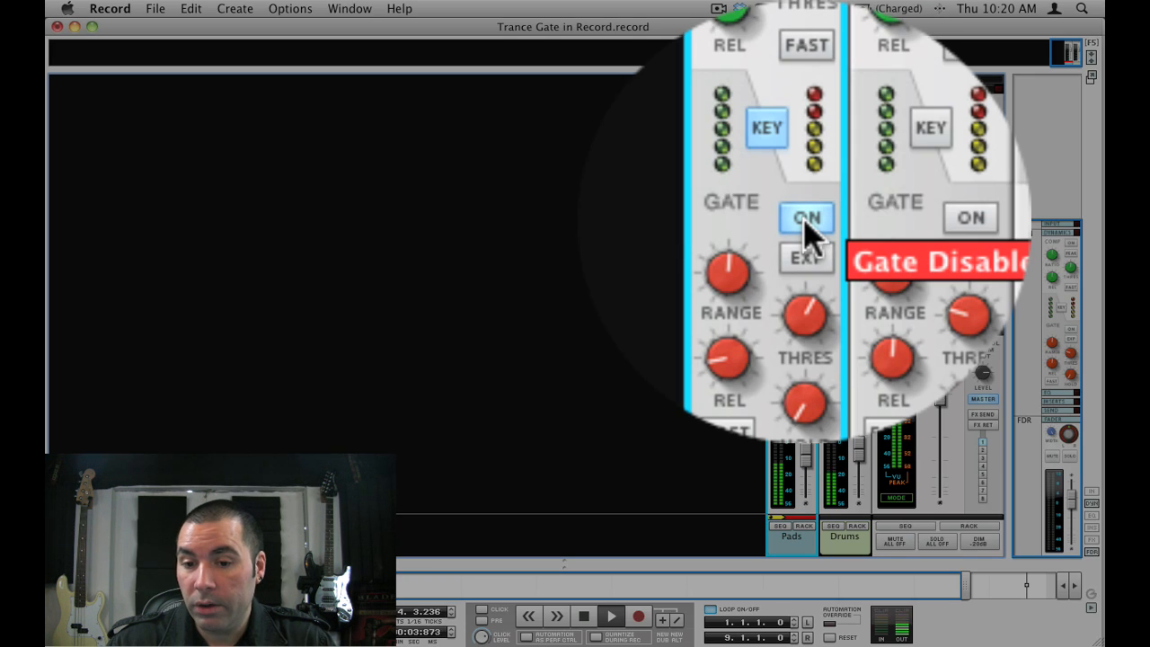
pyautogui.click(804, 217)
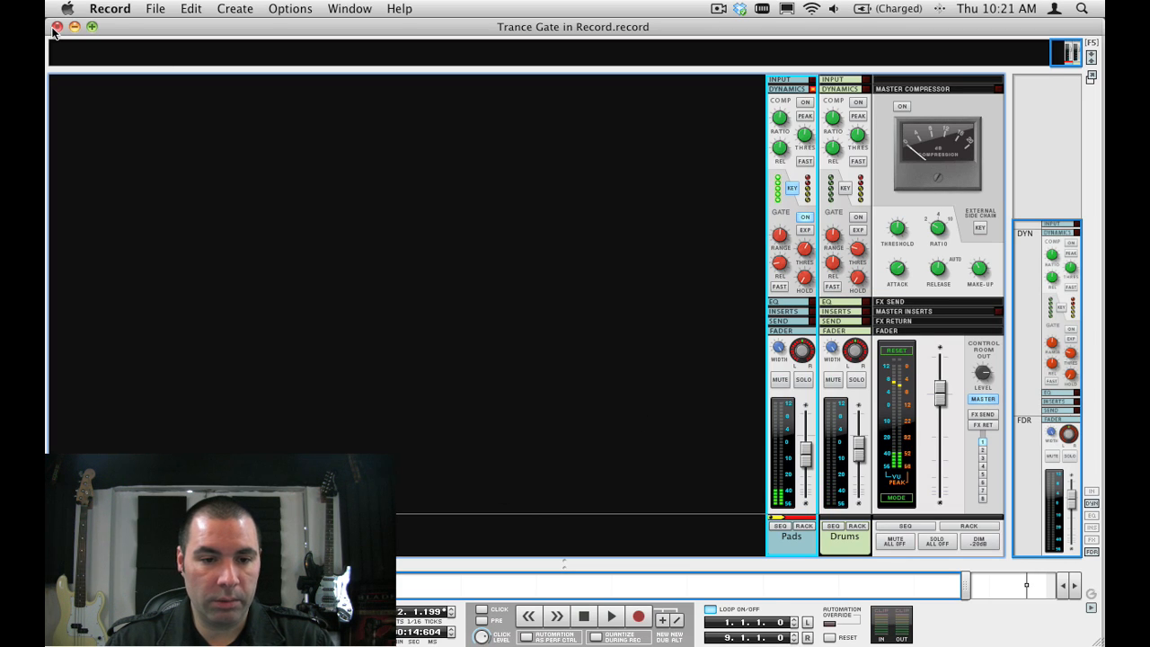
# - Switch to the Master Section Gate song, discarding unsaved changes with Don't Save
pyautogui.click(58, 27)
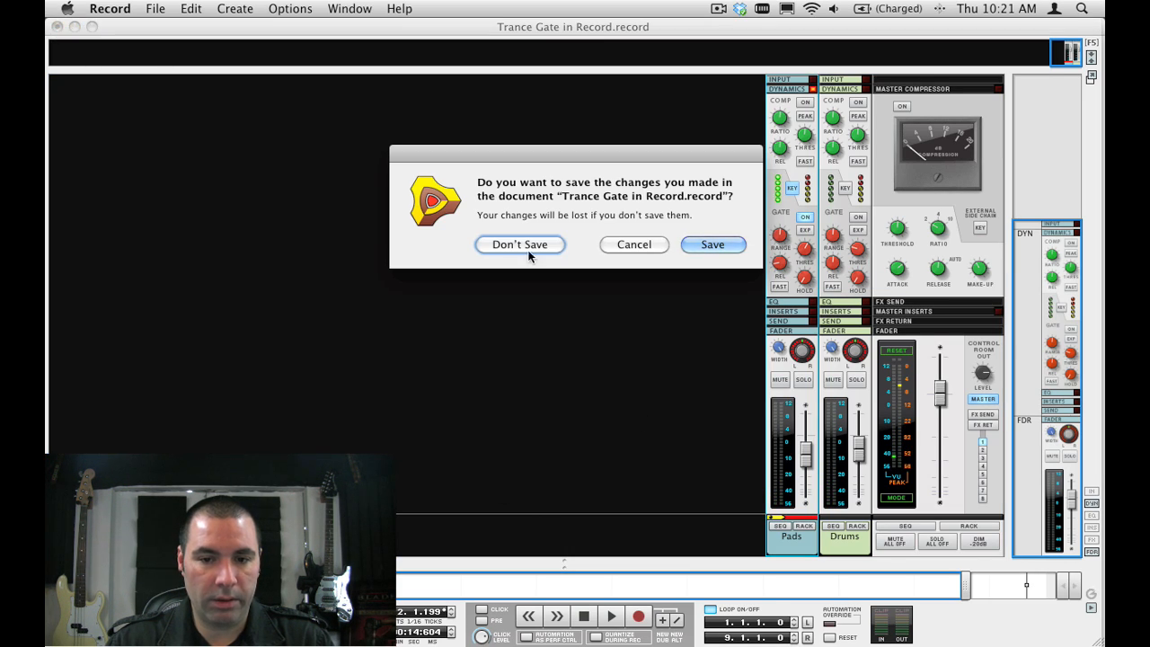
pyautogui.click(519, 244)
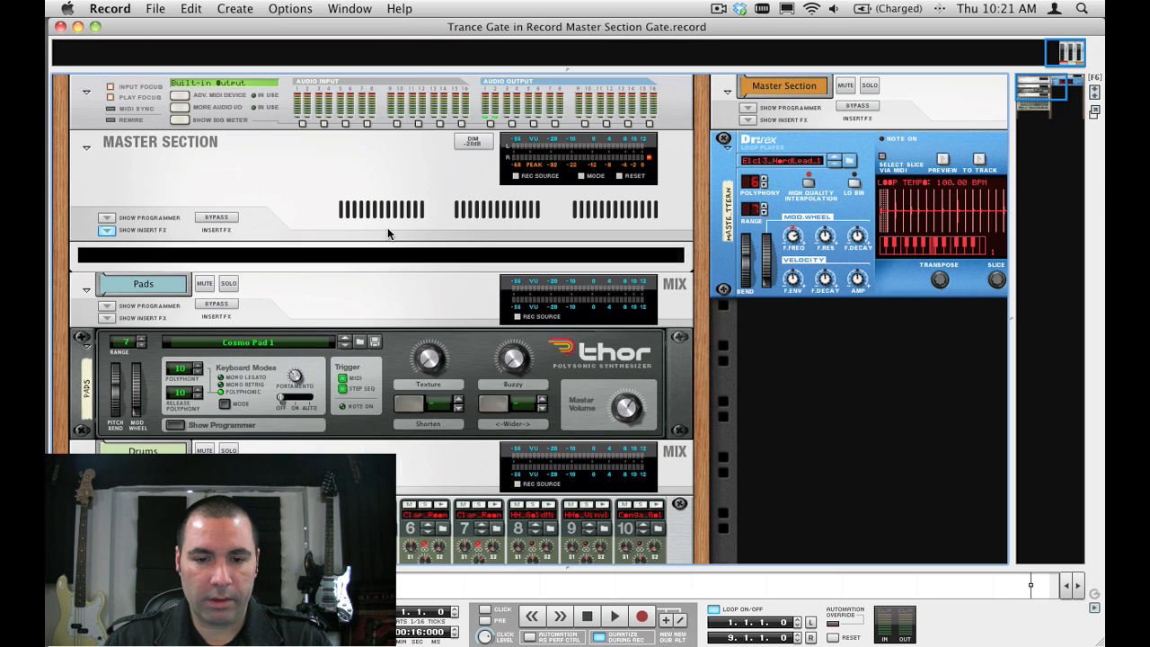
pyautogui.scroll(-3)
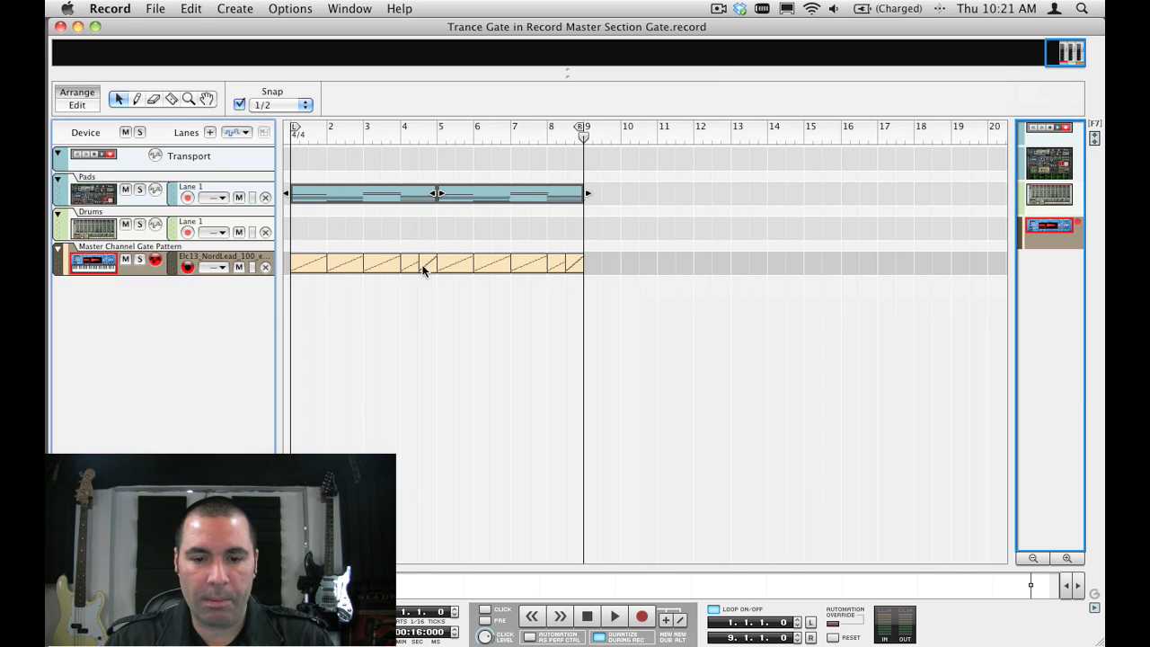
pyautogui.moveTo(327, 272)
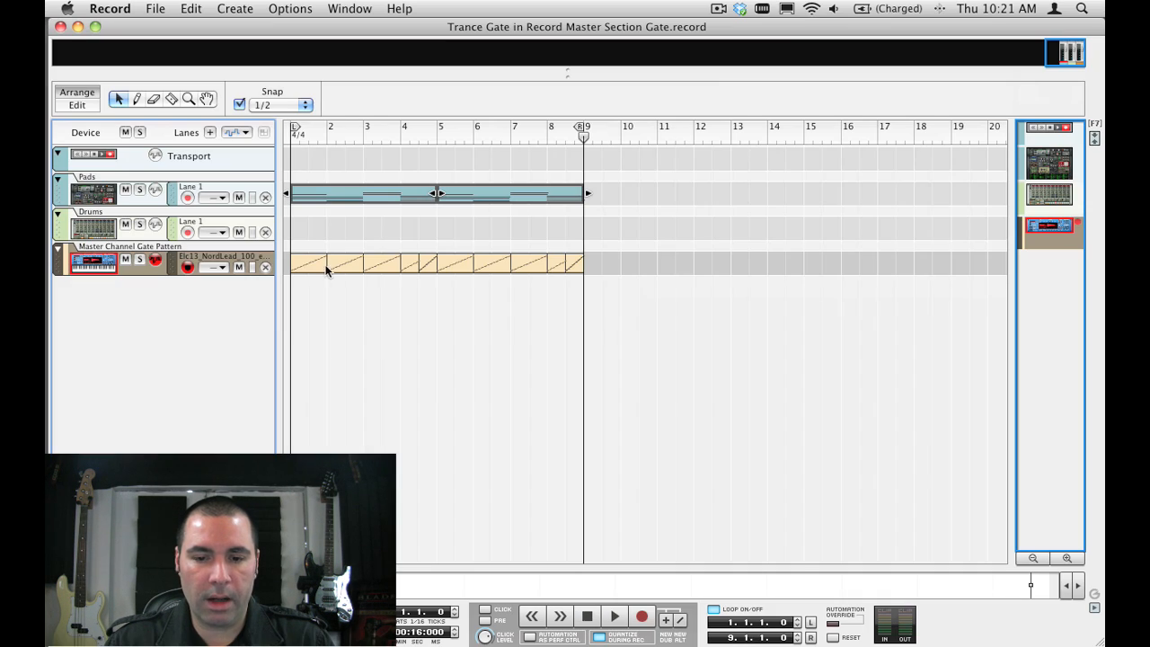
pyautogui.moveTo(440, 245)
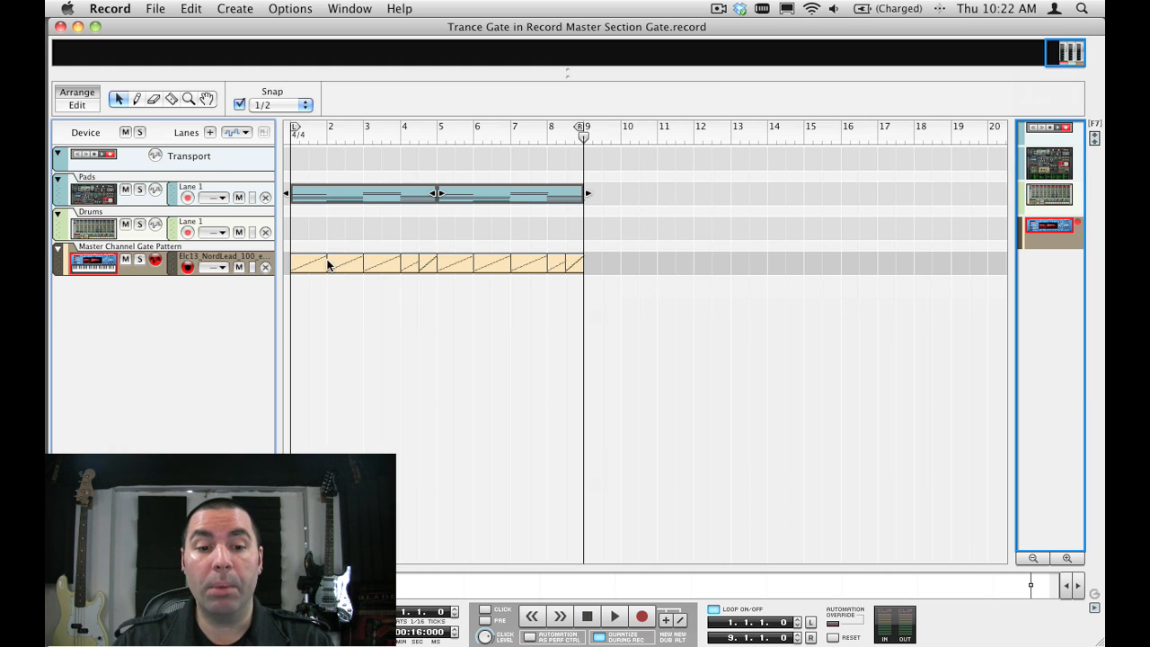
pyautogui.moveTo(395, 269)
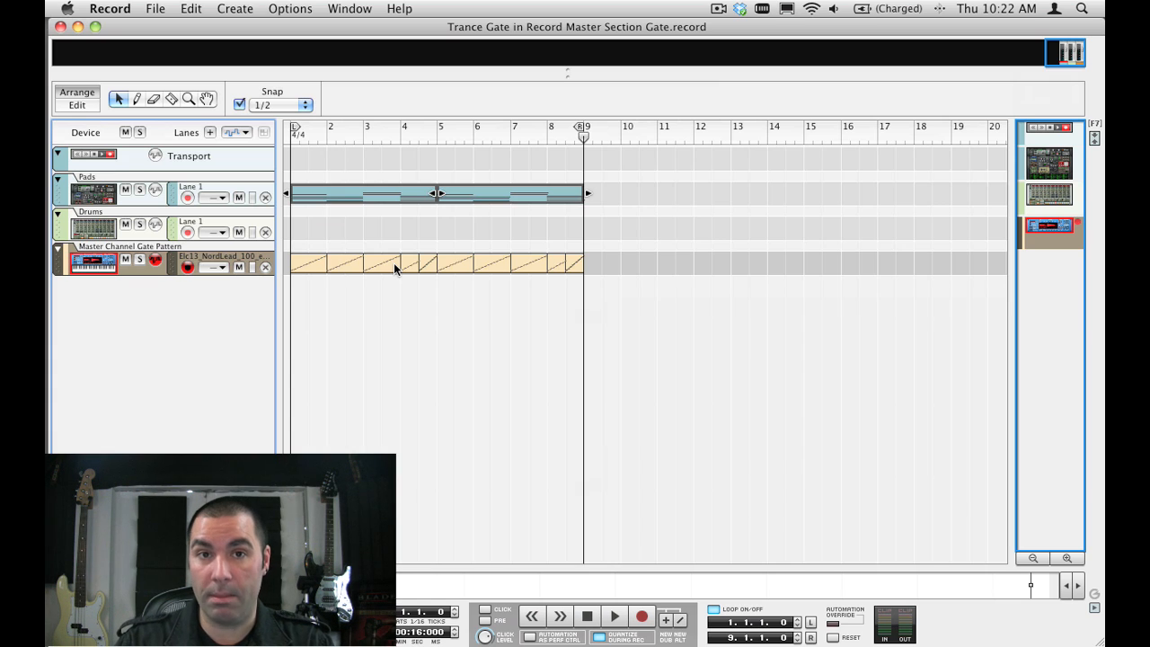
pyautogui.moveTo(356, 266)
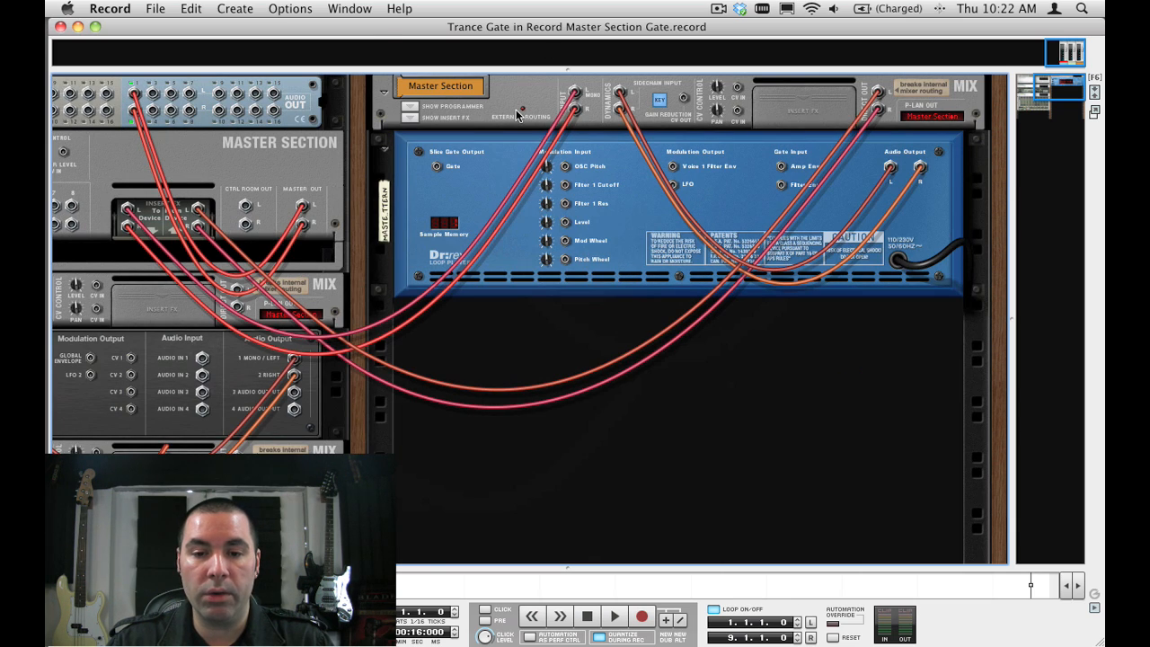
pyautogui.moveTo(321, 242)
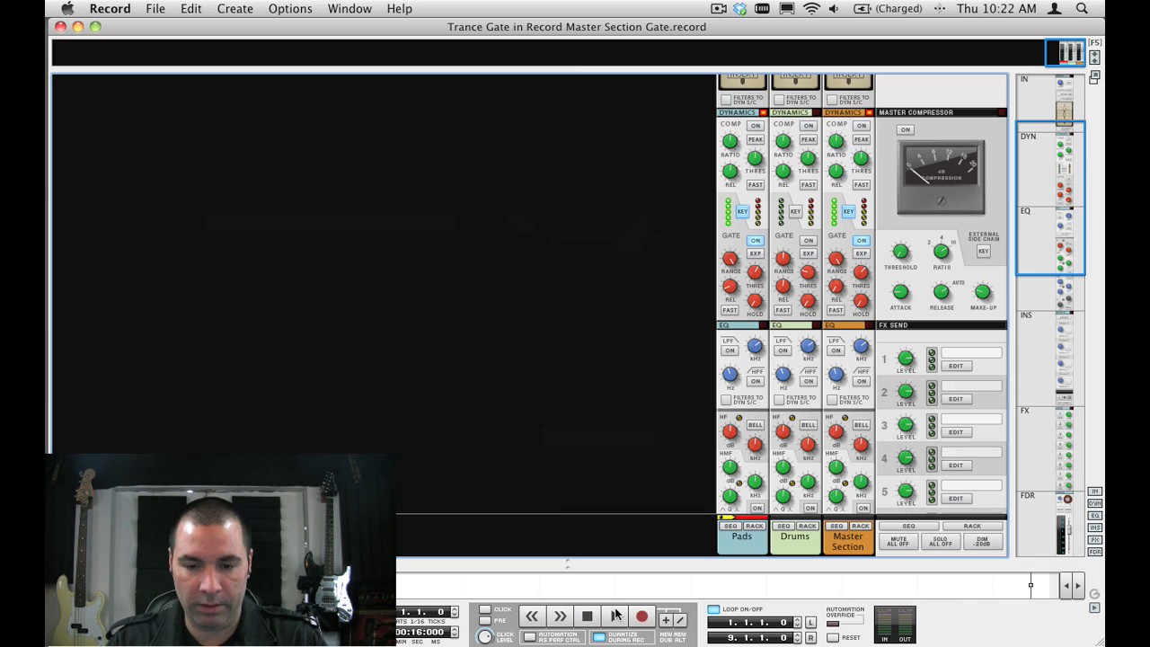
pyautogui.click(585, 615)
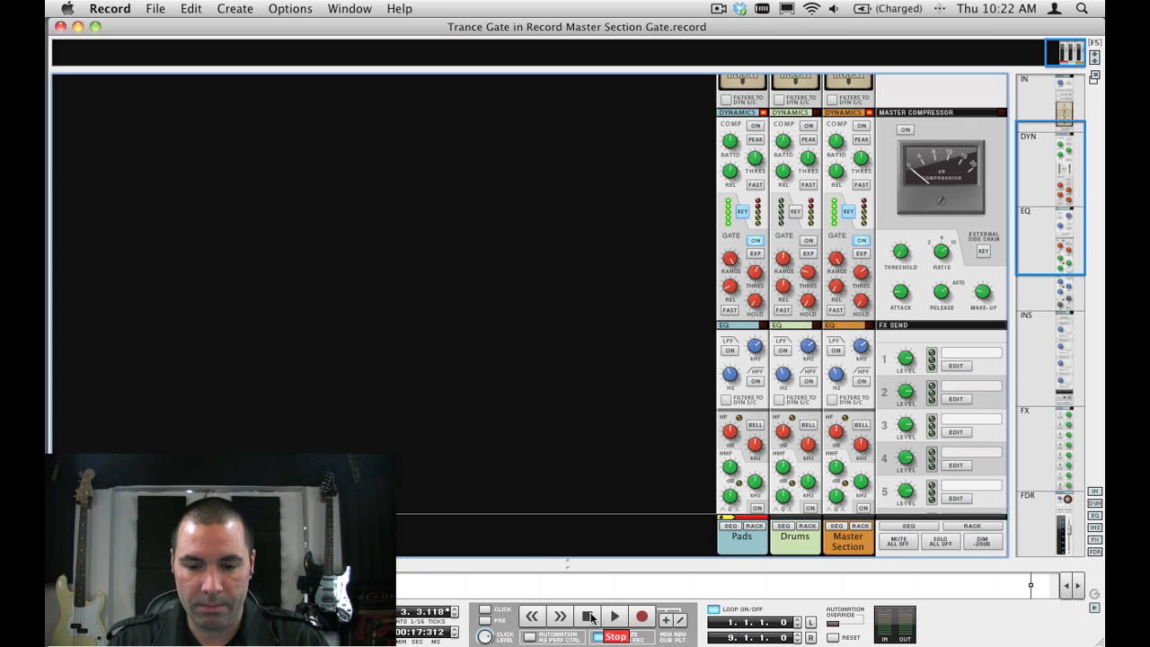
pyautogui.click(615, 616)
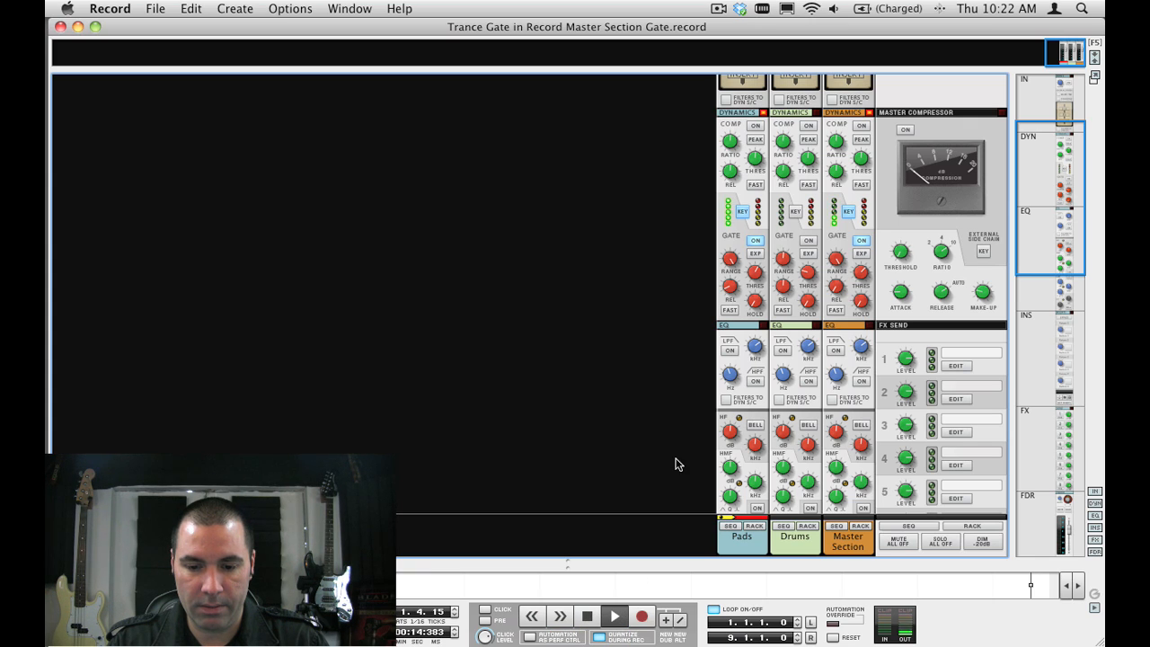
pyautogui.moveTo(837, 399)
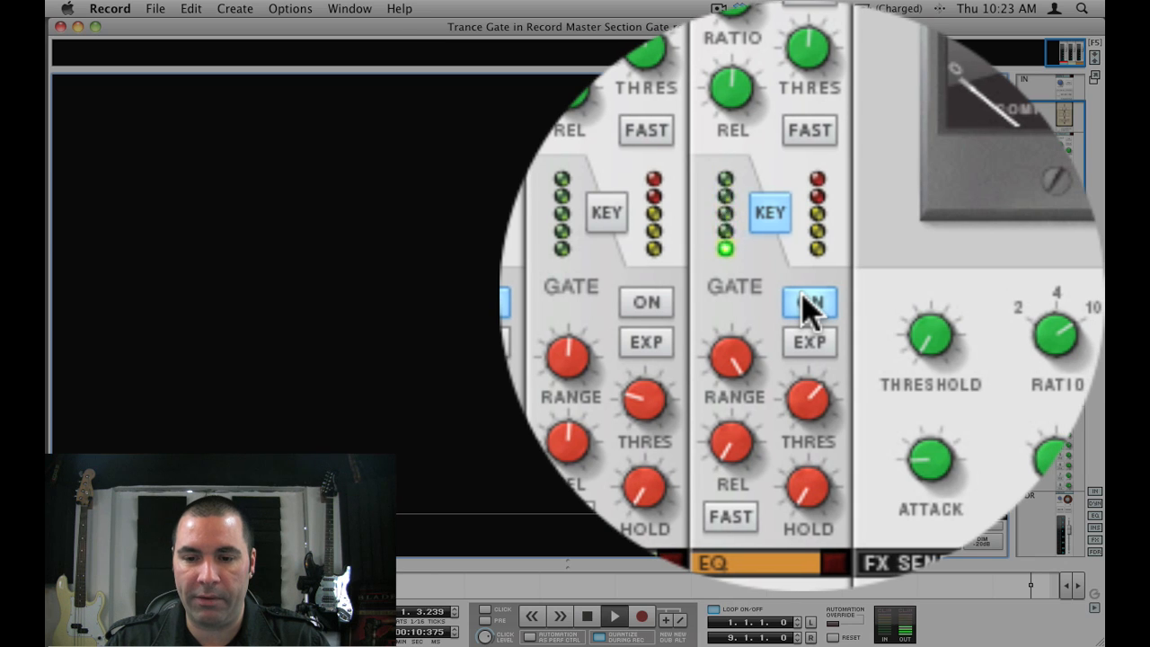
pyautogui.click(808, 302)
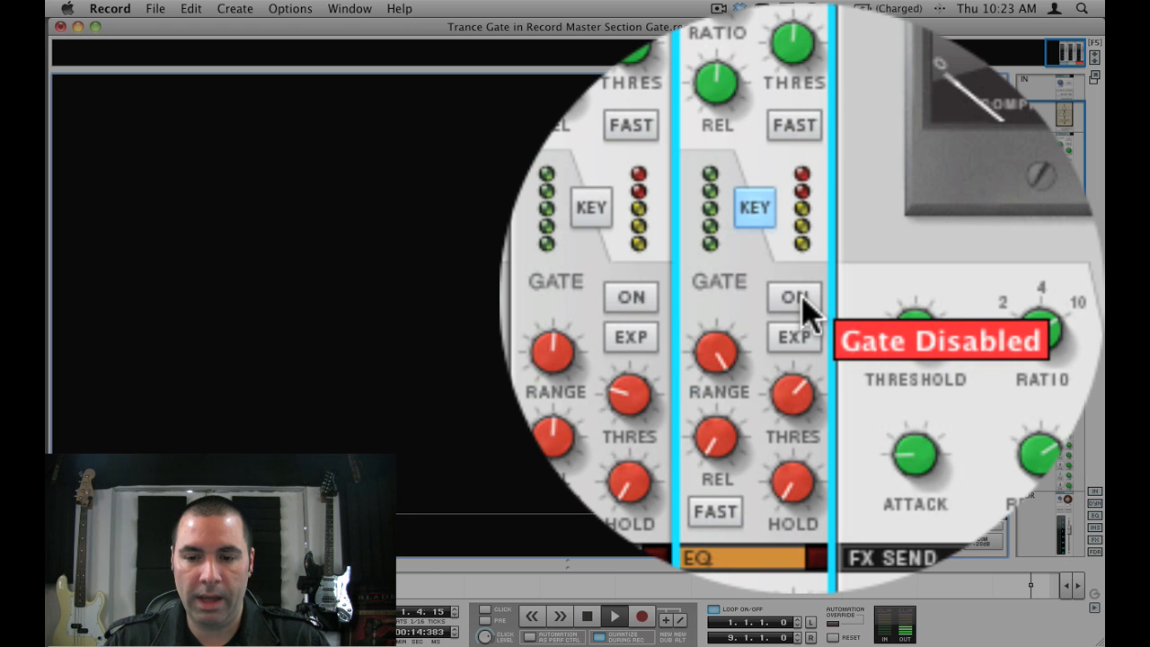
pyautogui.click(792, 298)
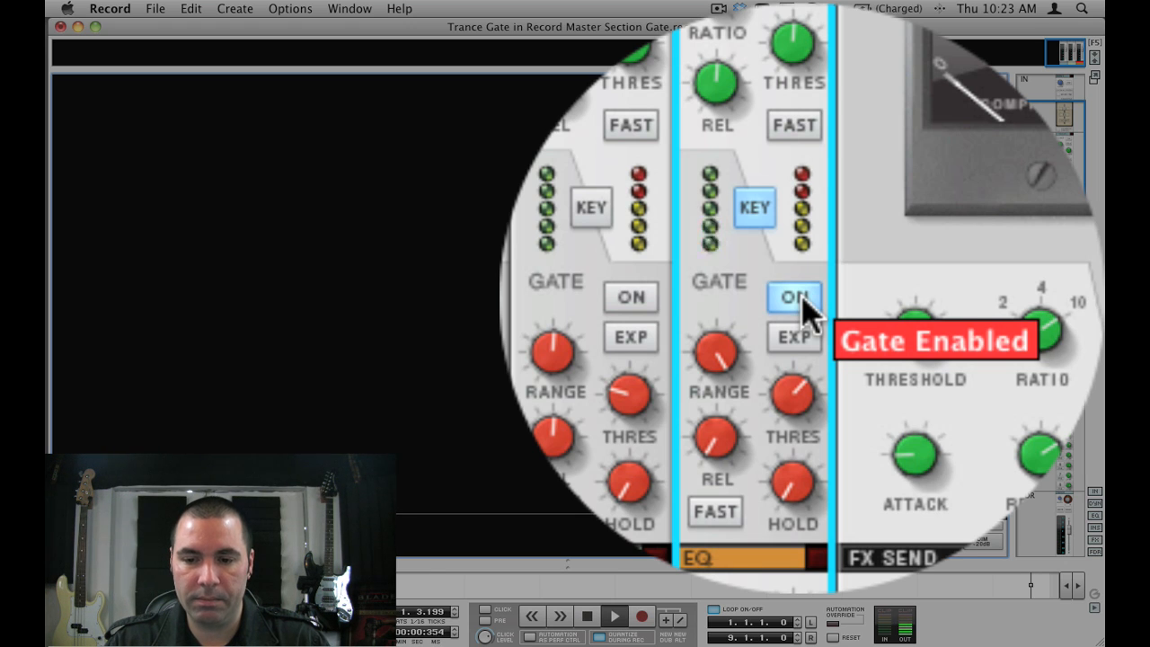